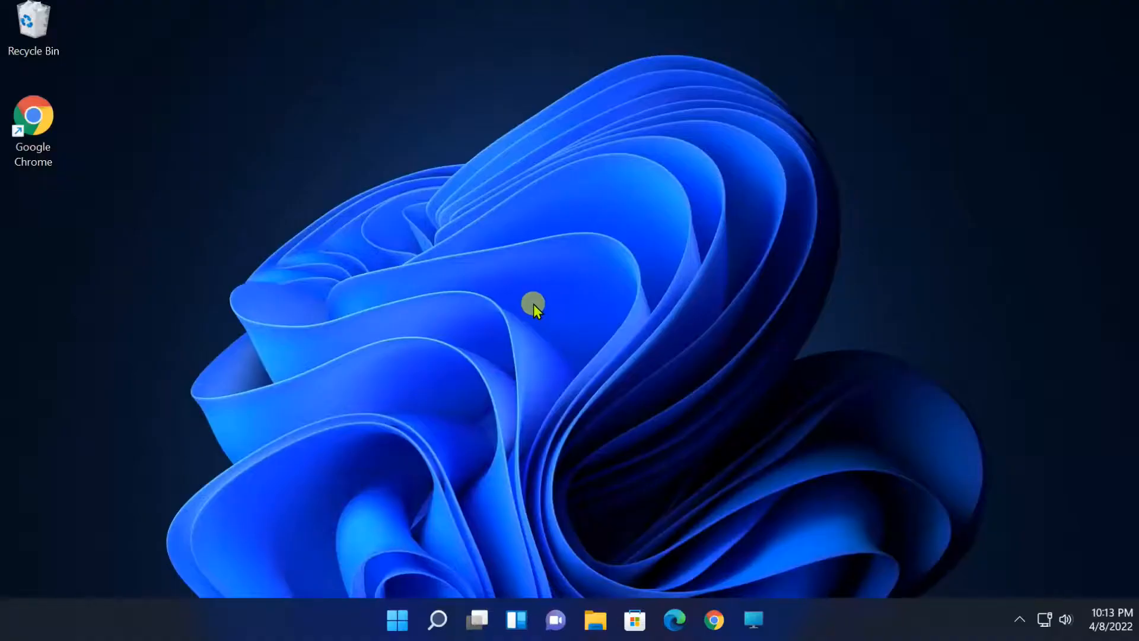
mouse_move(513, 343)
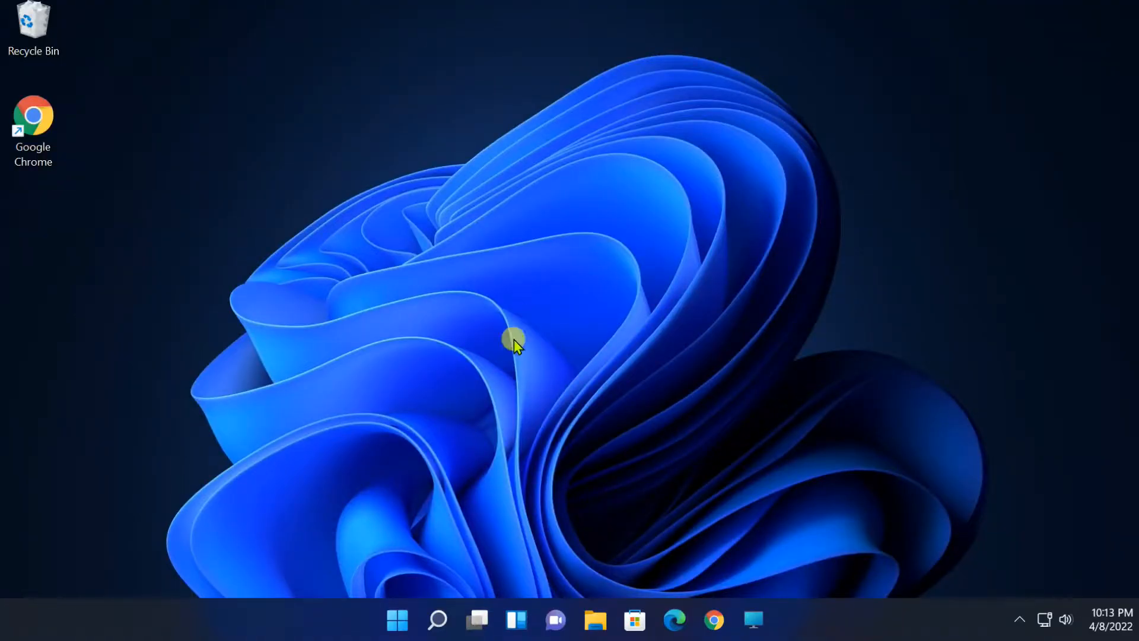
Open the Start menu to show the pinned apps, including Settings.
click(397, 619)
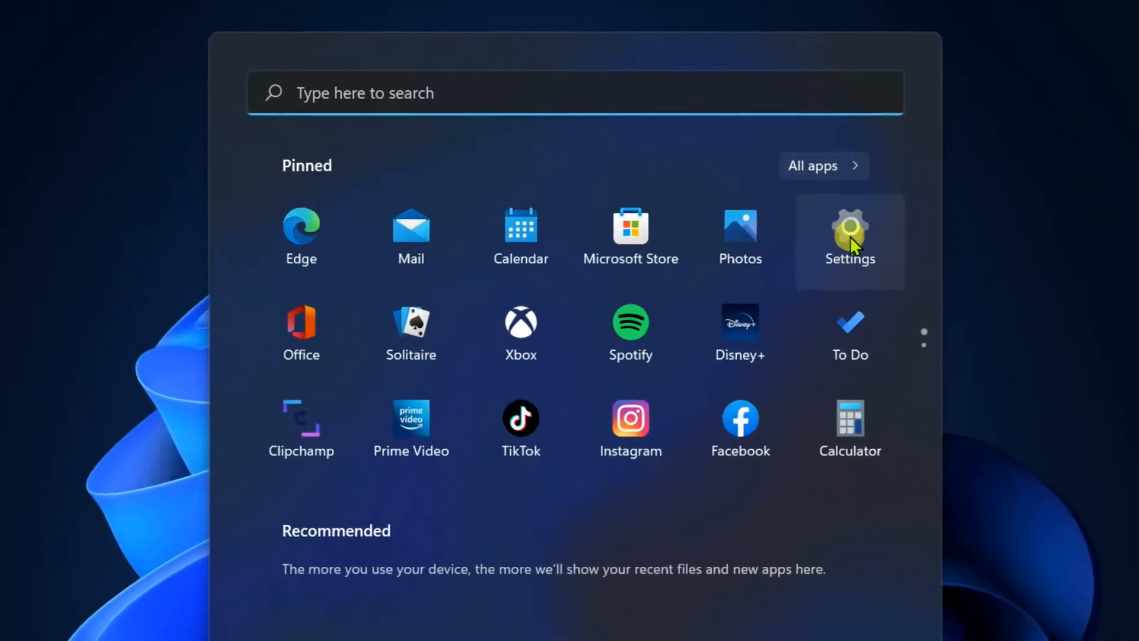
Launch Settings from the pinned apps and scroll the System page toward Recovery.
click(848, 231)
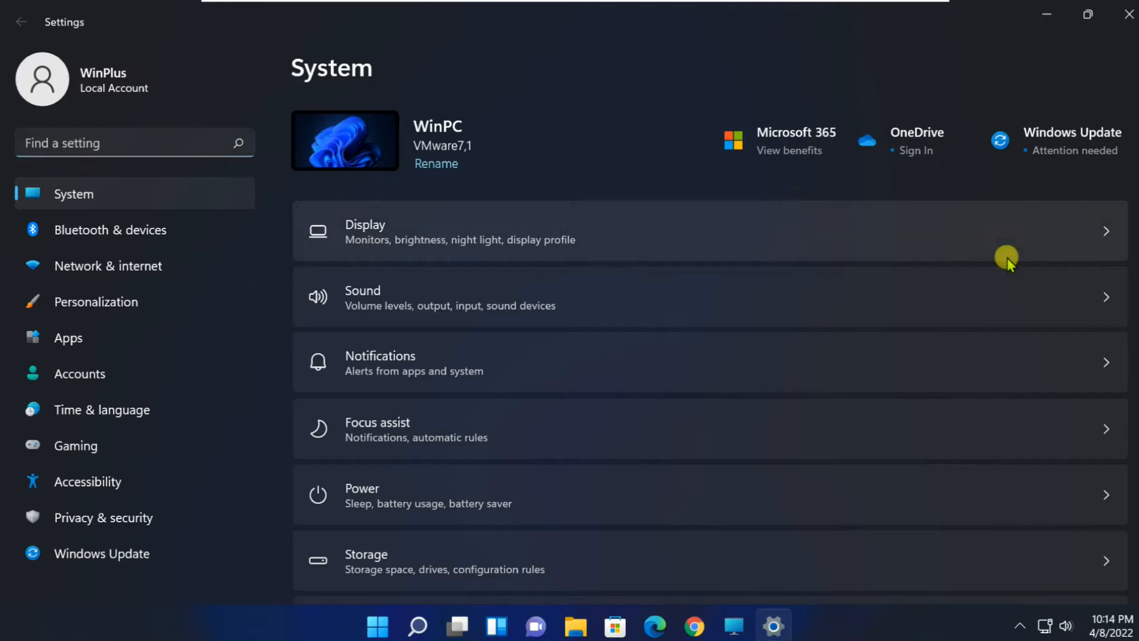
scroll(down, 3)
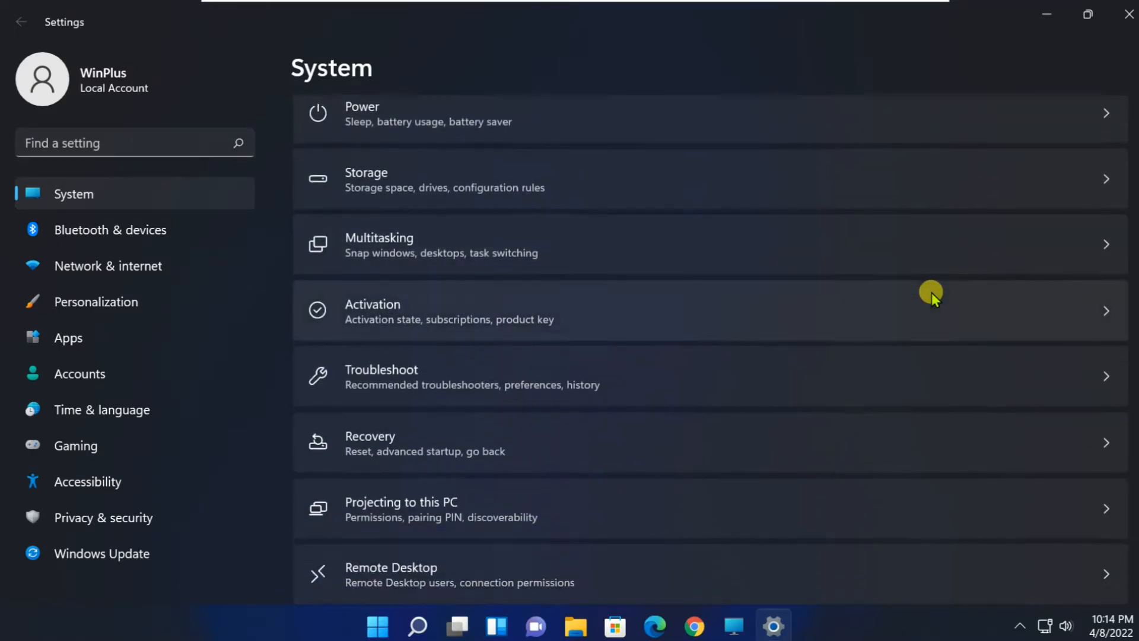
scroll(down, 3)
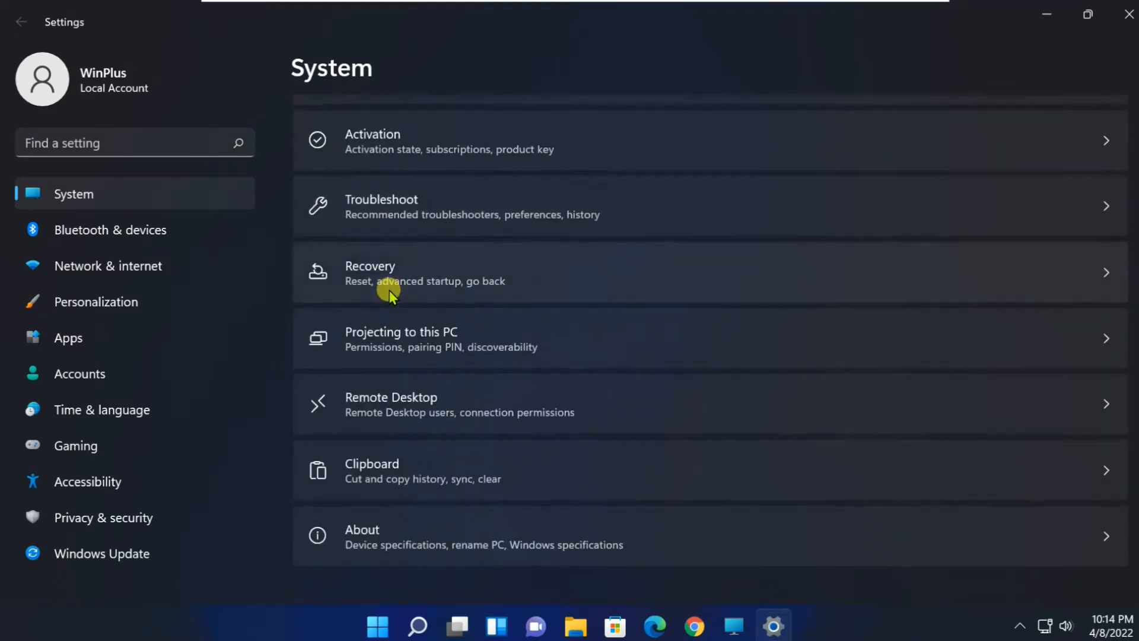
mouse_move(404, 266)
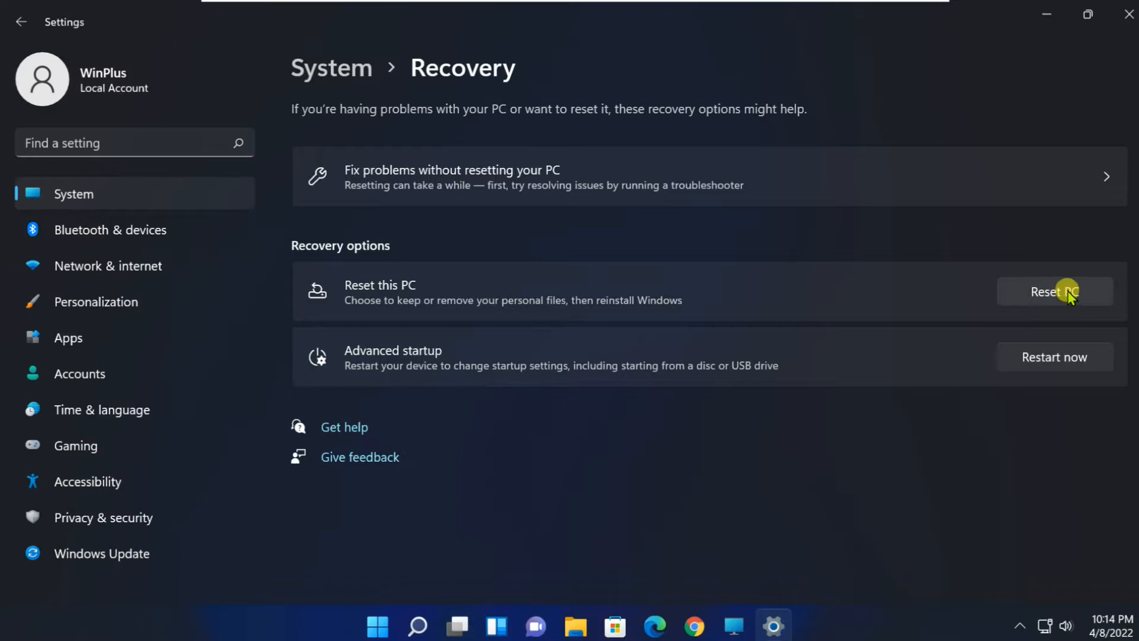
mouse_move(866, 297)
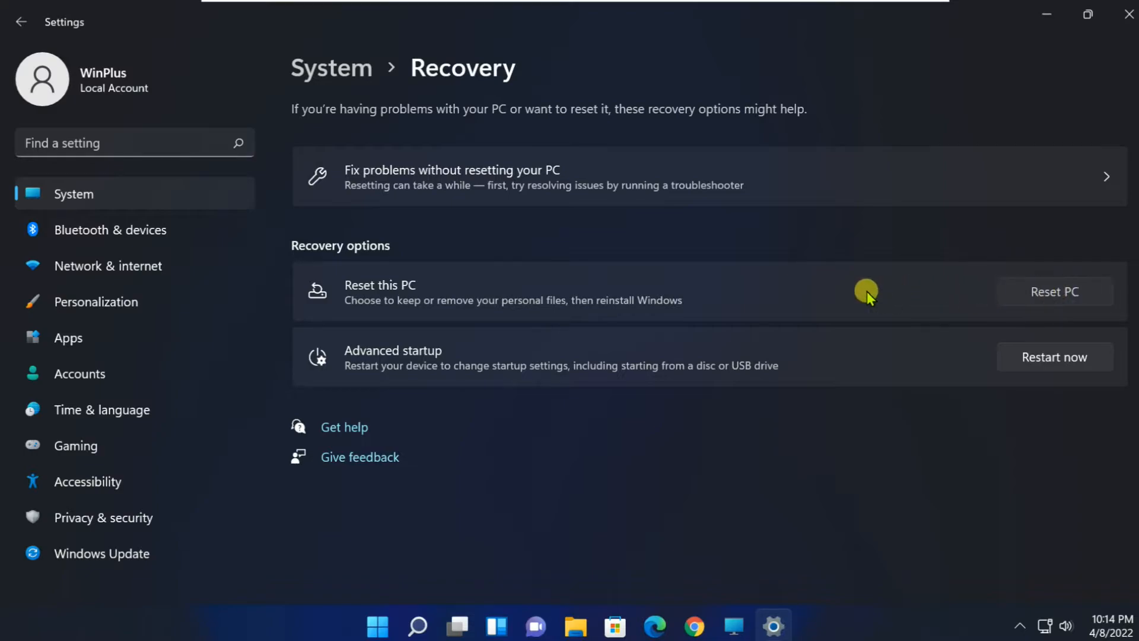
mouse_move(845, 299)
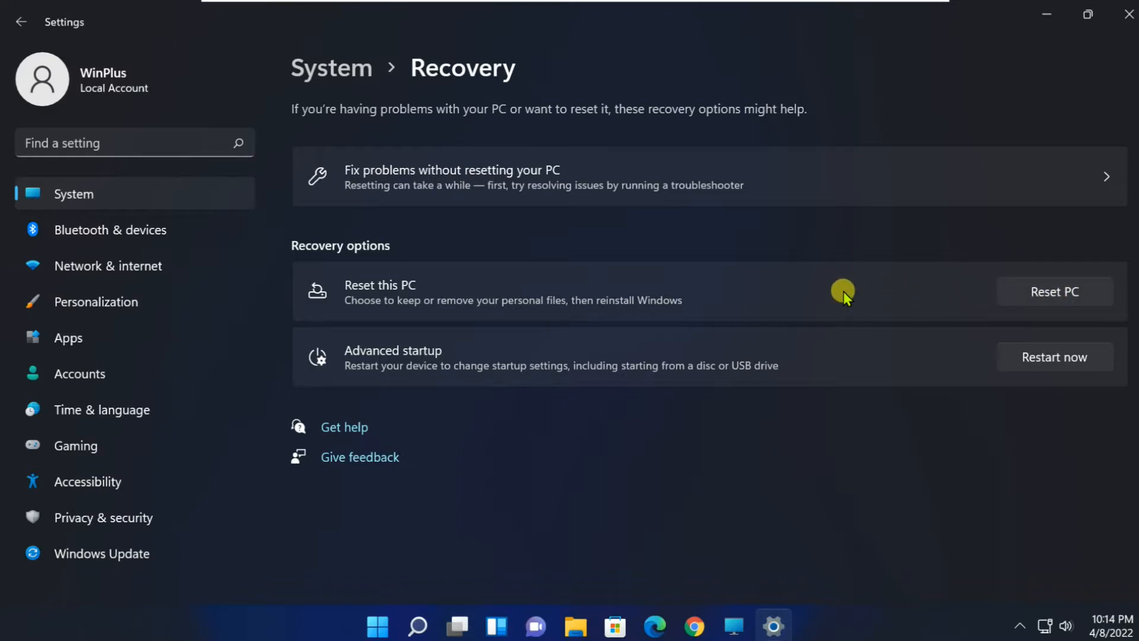
Start Reset this PC and choose Keep my files.
click(1054, 291)
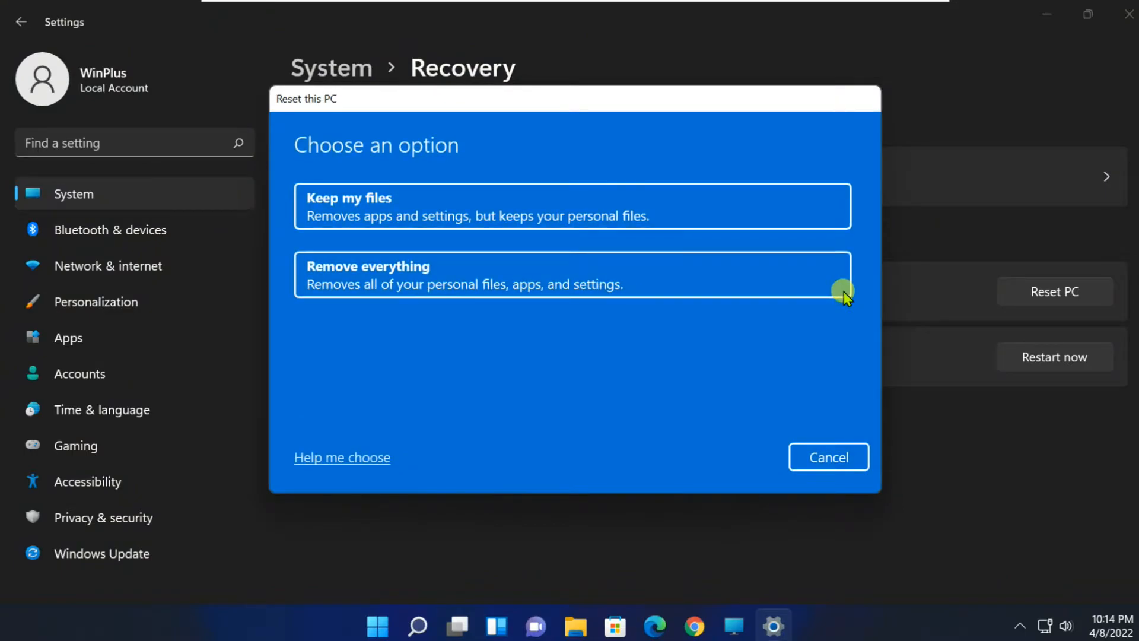
mouse_move(356, 206)
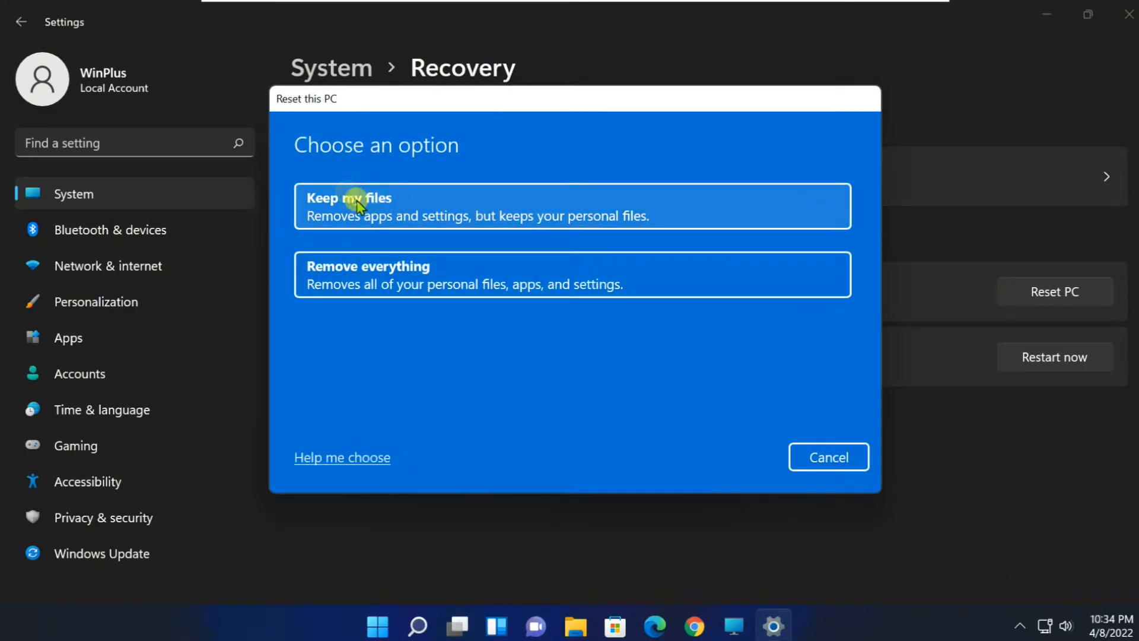
click(349, 206)
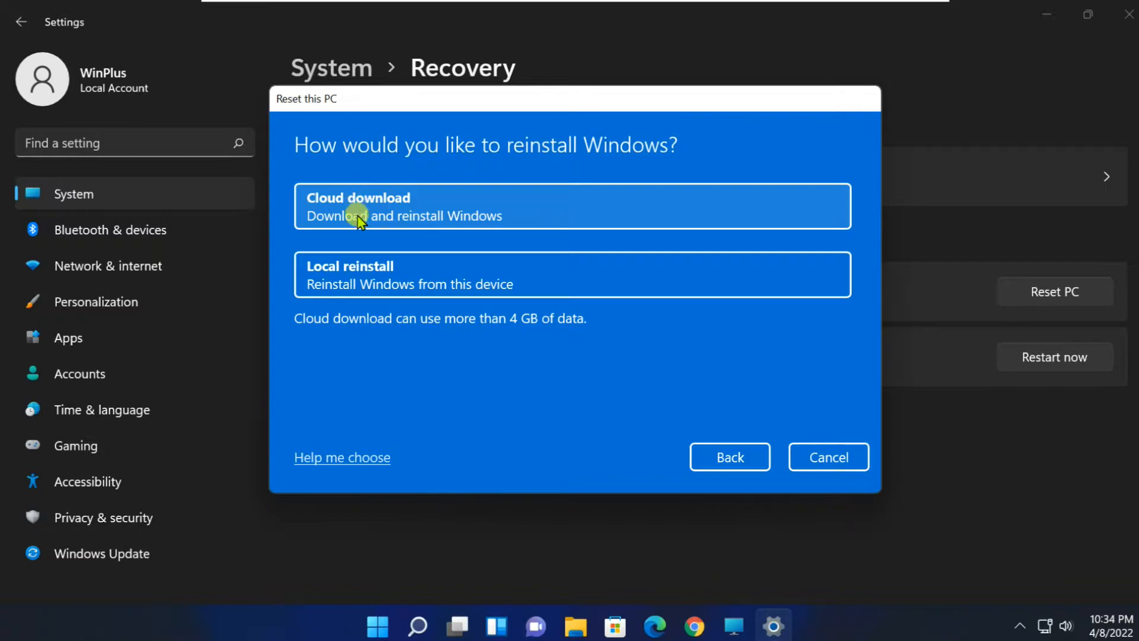
mouse_move(501, 291)
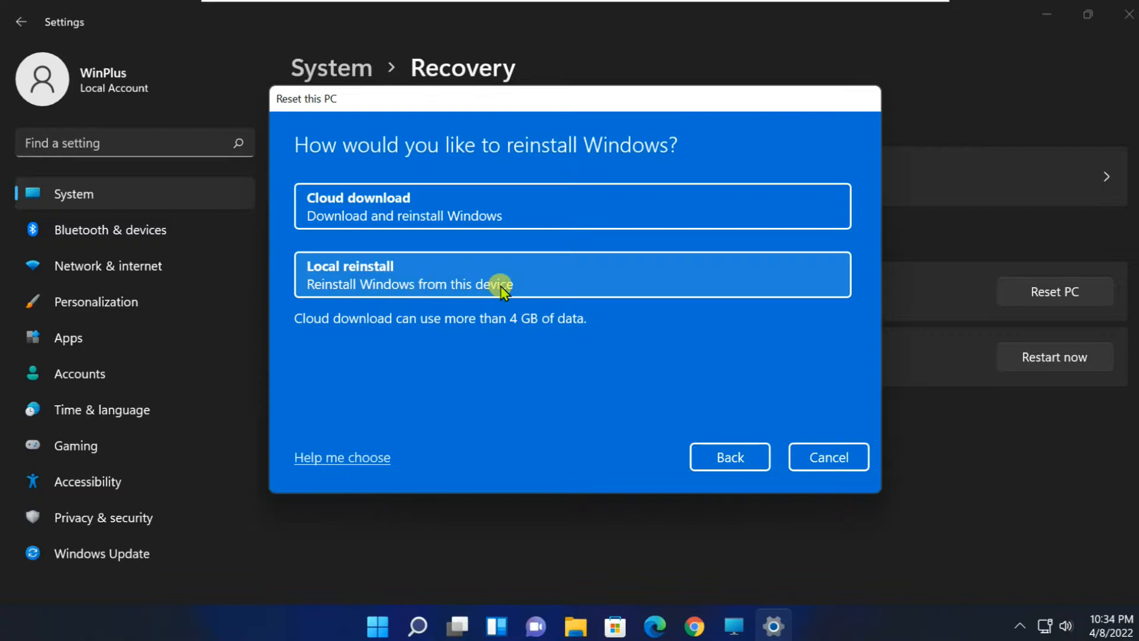
mouse_move(391, 232)
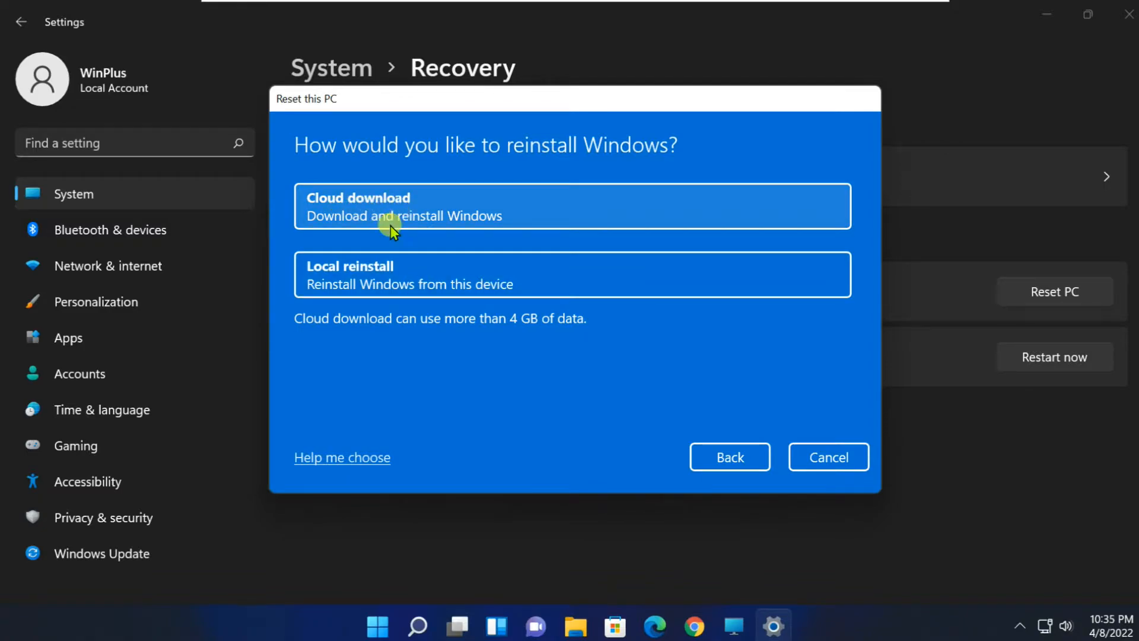
mouse_move(498, 283)
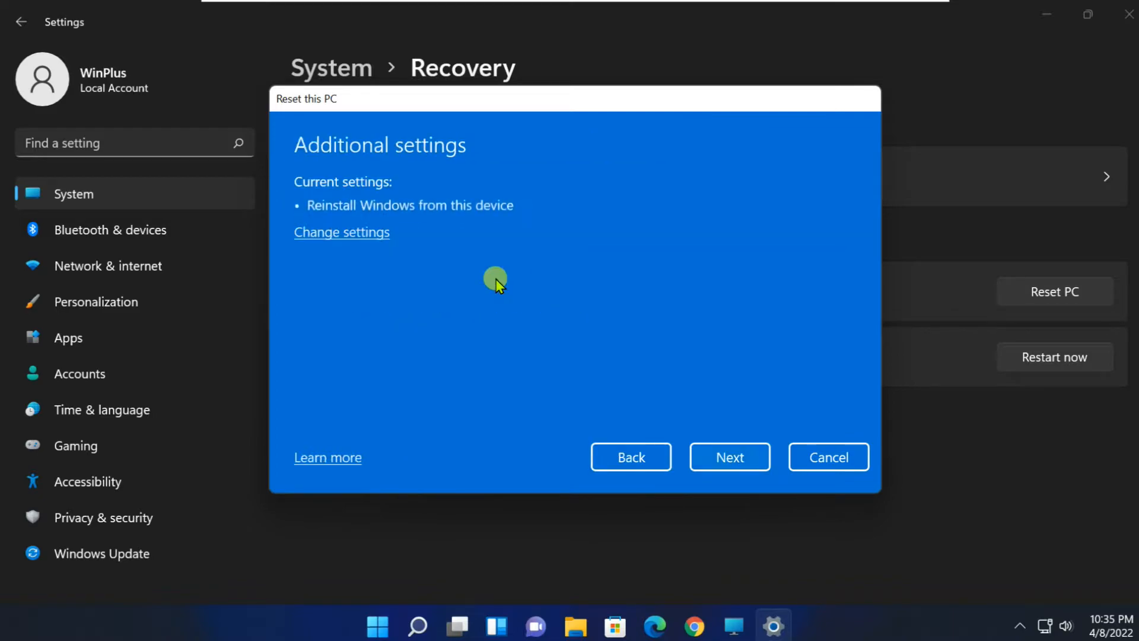
Accept the additional settings and confirm Reset on the Ready to reset page.
click(729, 457)
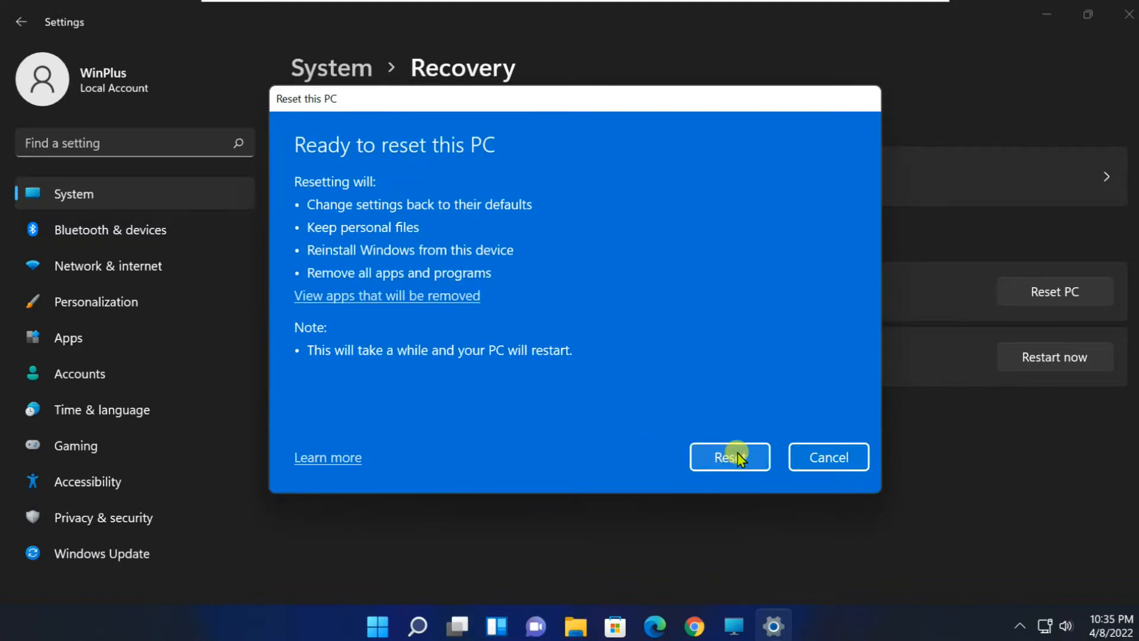
click(729, 457)
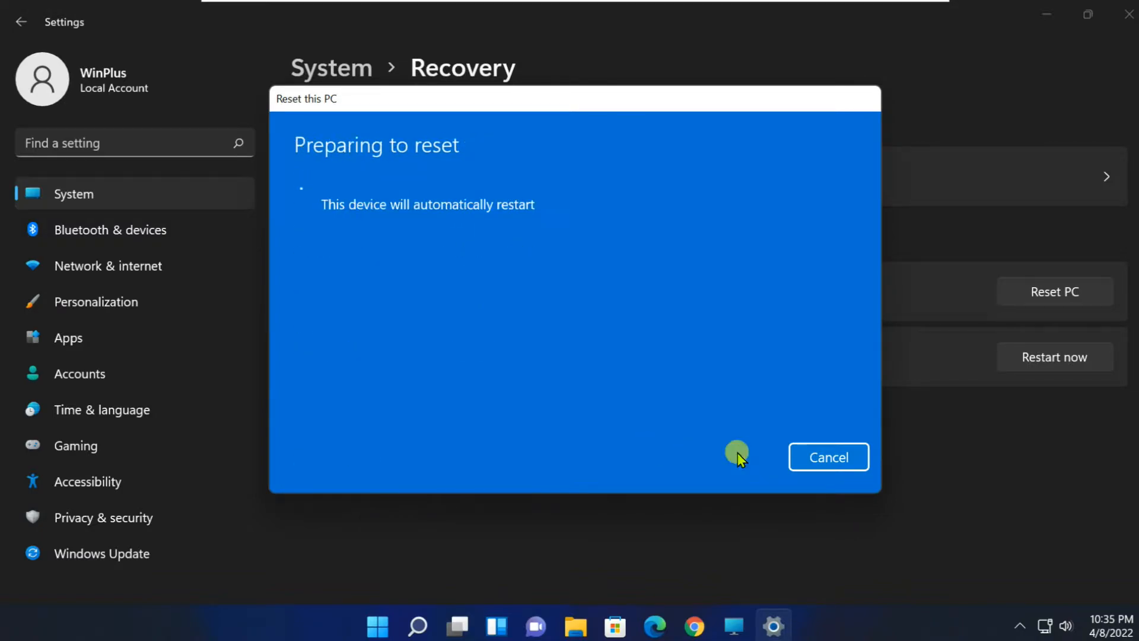
mouse_move(679, 426)
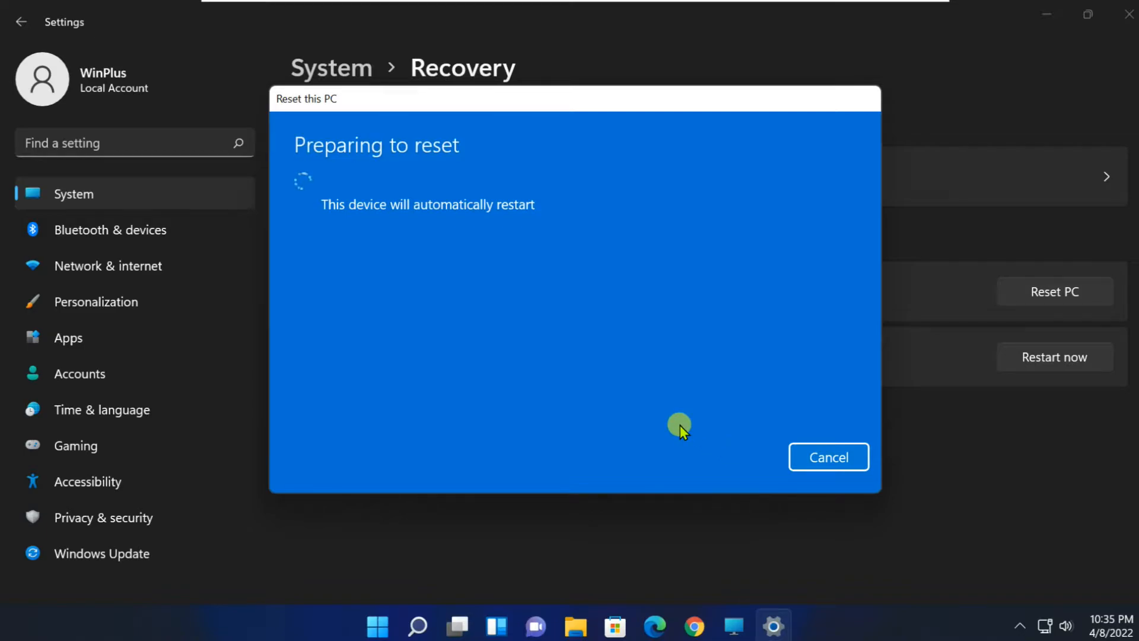